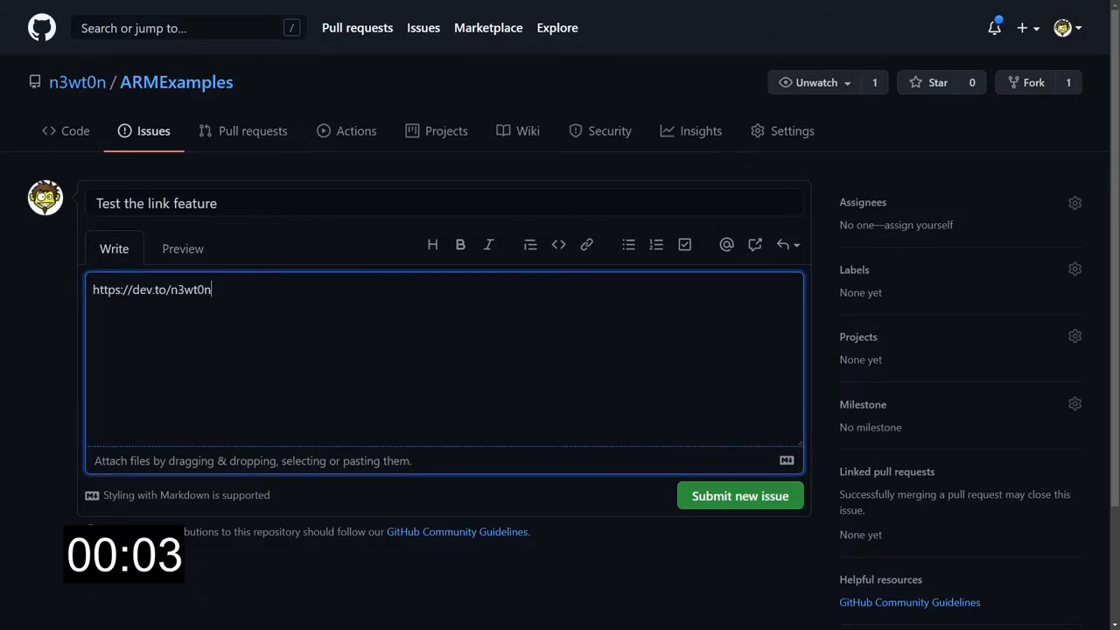
Submit the first issue, then create a second issue whose body references #1.
{"action": "left_click", "coordinate": [738, 496]}
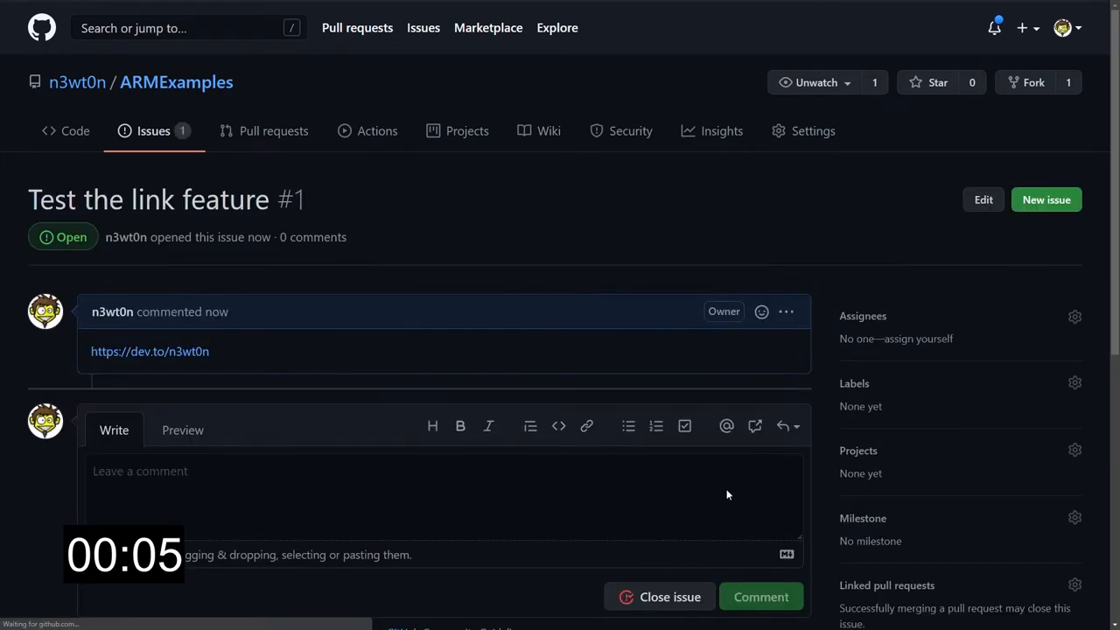
{"action": "mouse_move", "coordinate": [163, 366]}
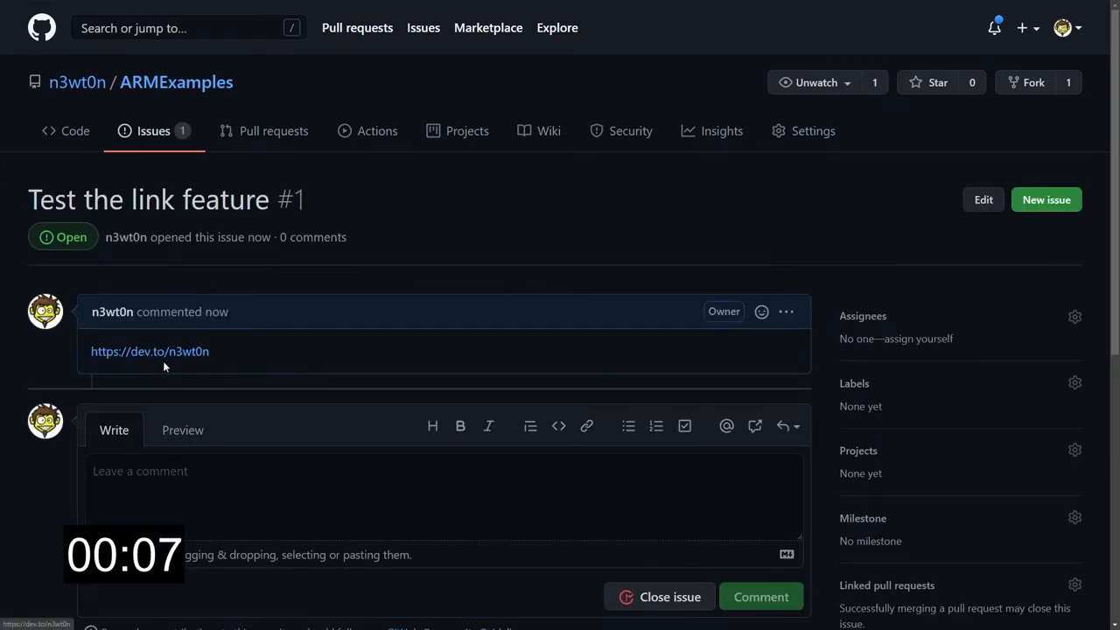
{"action": "type", "text": "#1"}
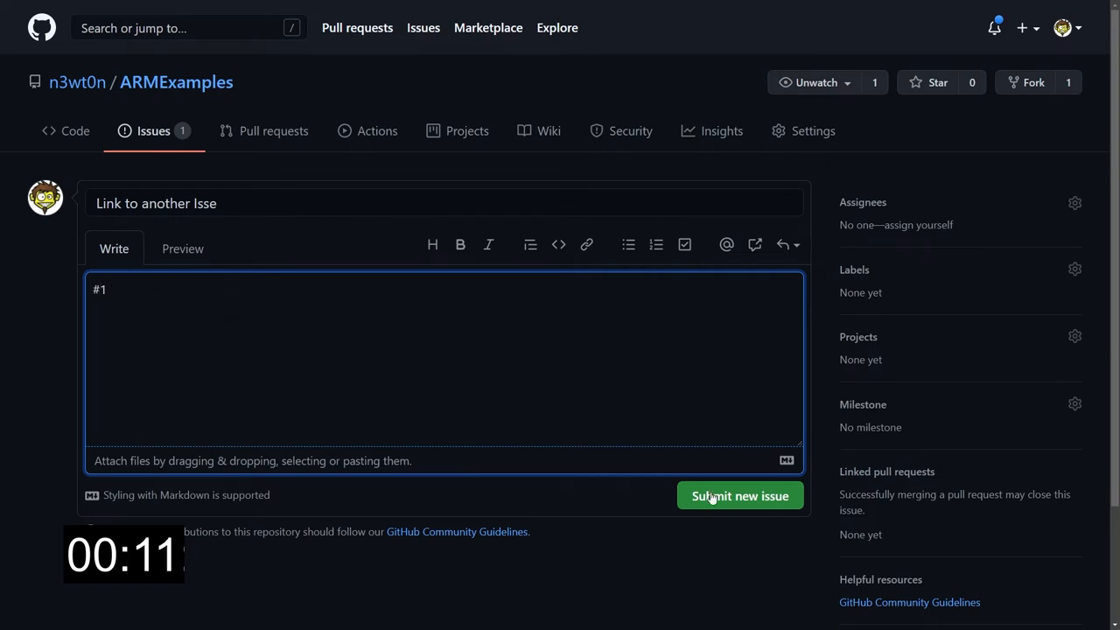
{"action": "left_click", "coordinate": [738, 495]}
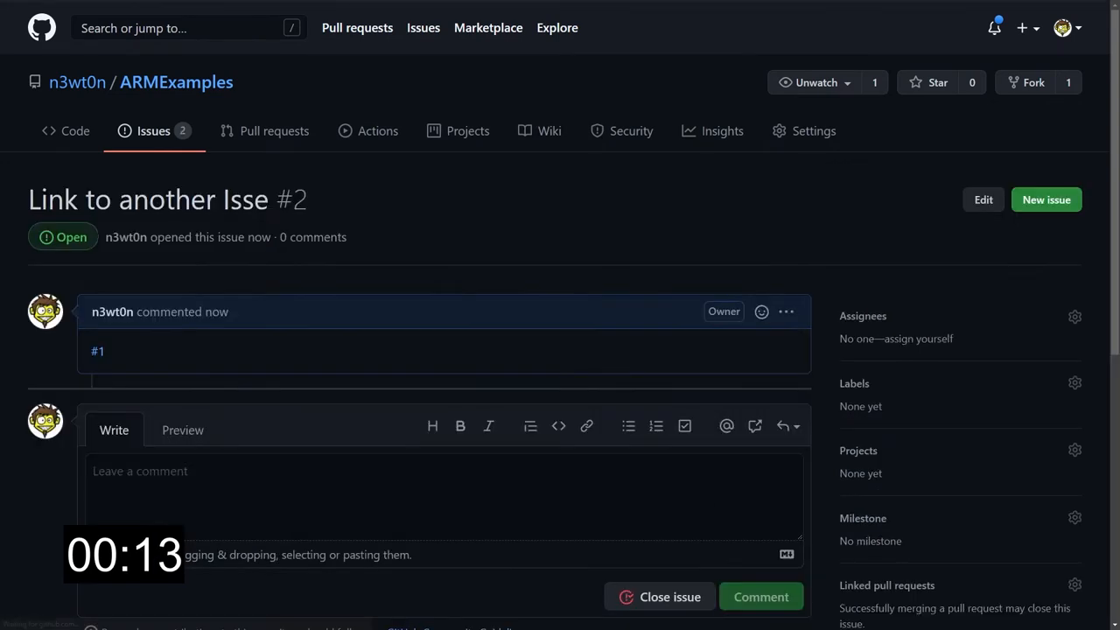
{"action": "mouse_move", "coordinate": [98, 350]}
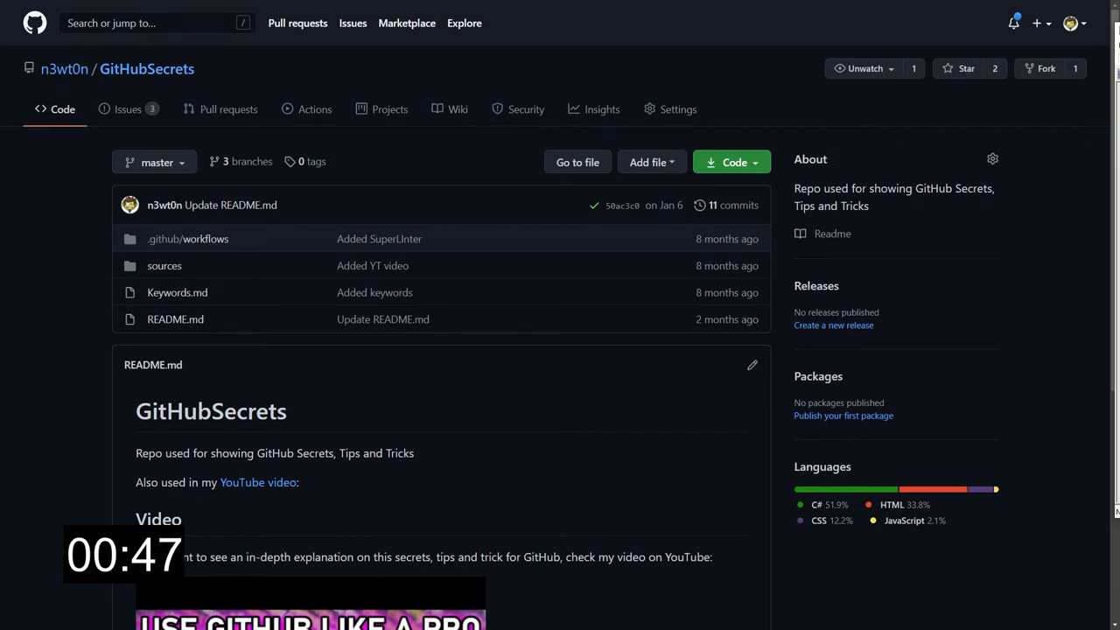
{"action": "mouse_move", "coordinate": [677, 109]}
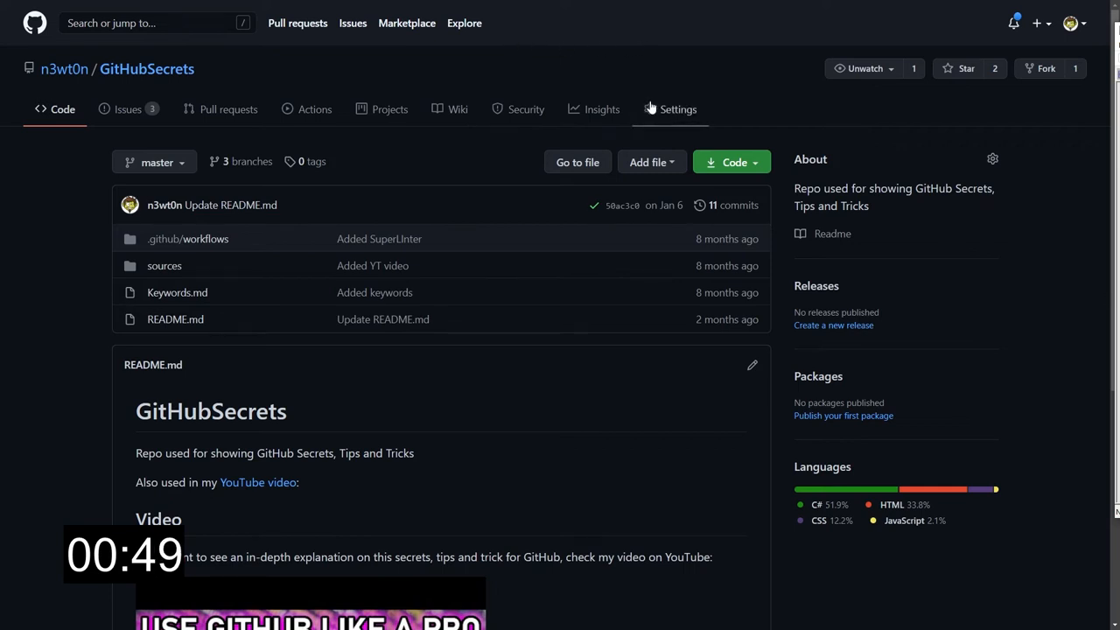
Reach the Autolink references settings and start a new autolink reference.
{"action": "left_click", "coordinate": [679, 108]}
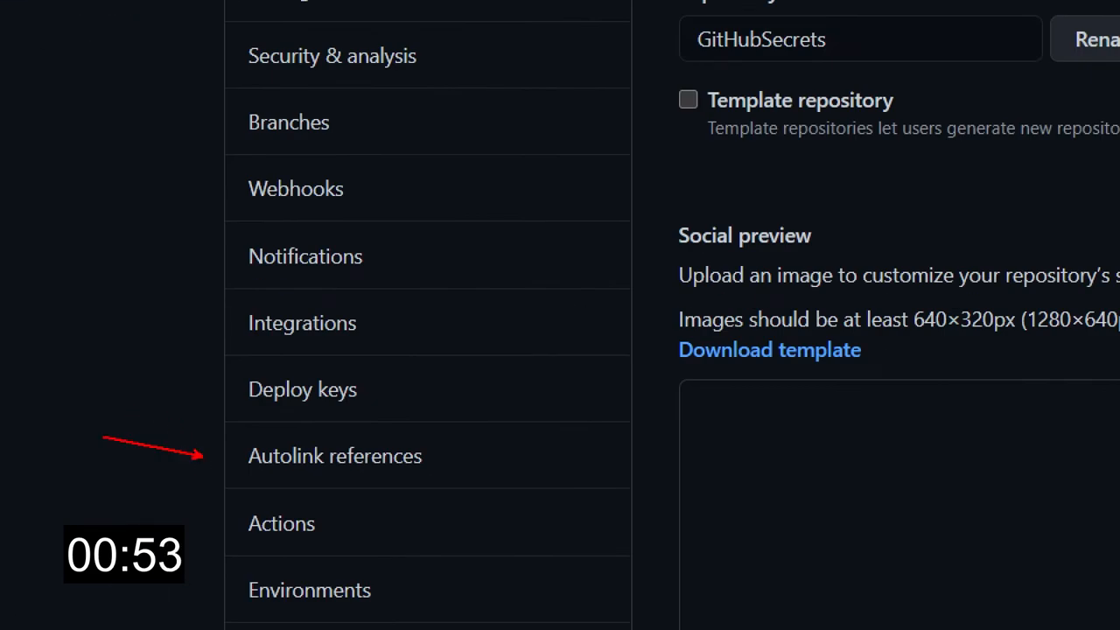
{"action": "left_click", "coordinate": [334, 455]}
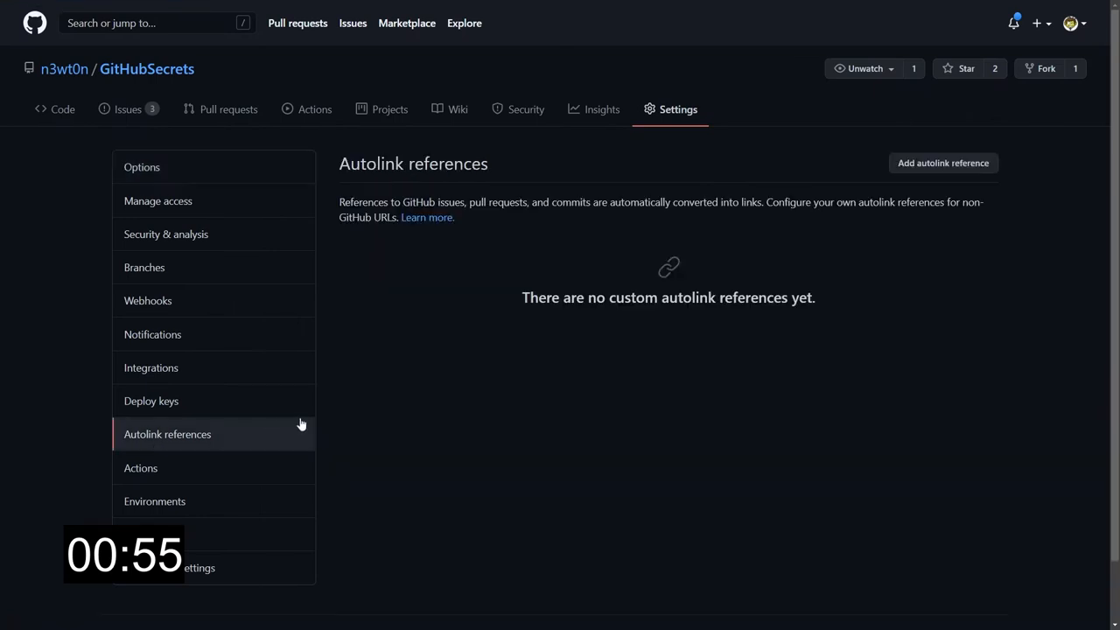
{"action": "mouse_move", "coordinate": [686, 388]}
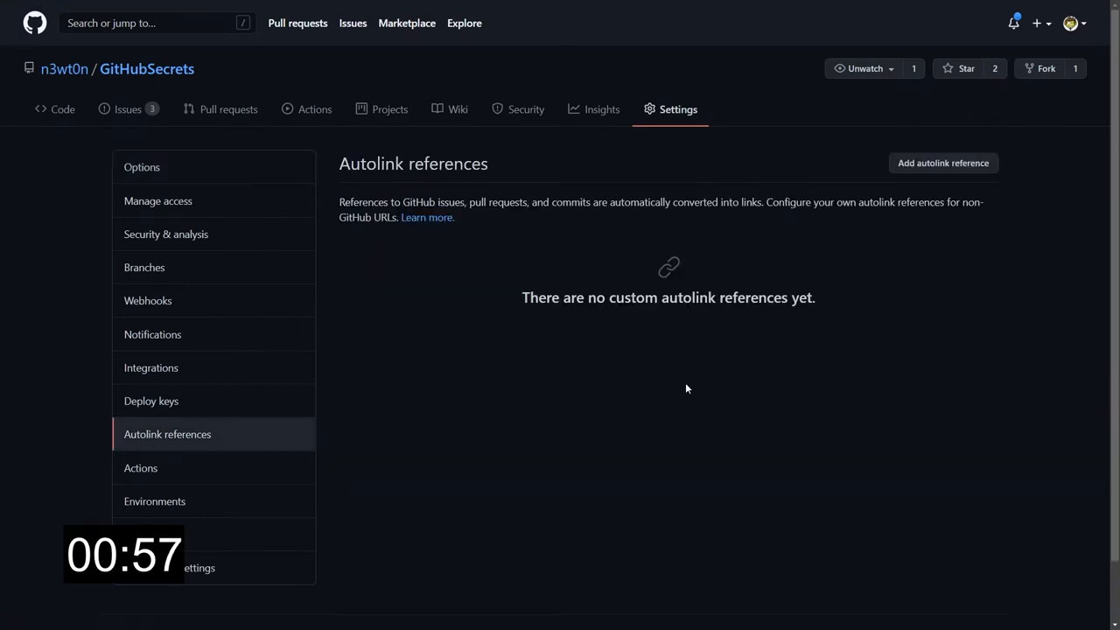
{"action": "mouse_move", "coordinate": [927, 208]}
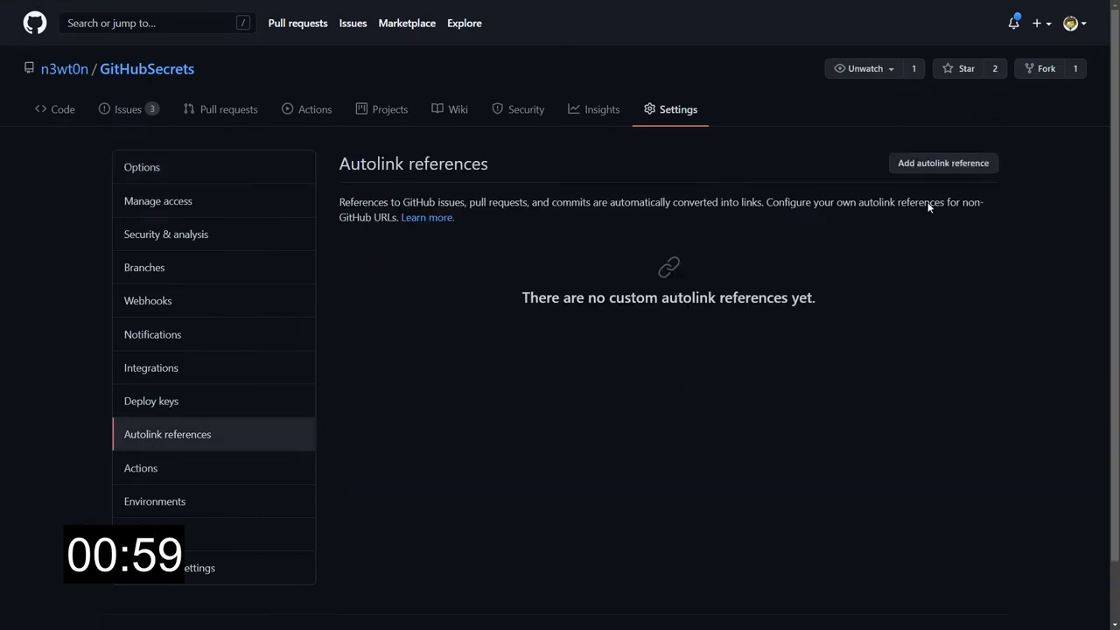
{"action": "left_click", "coordinate": [942, 163]}
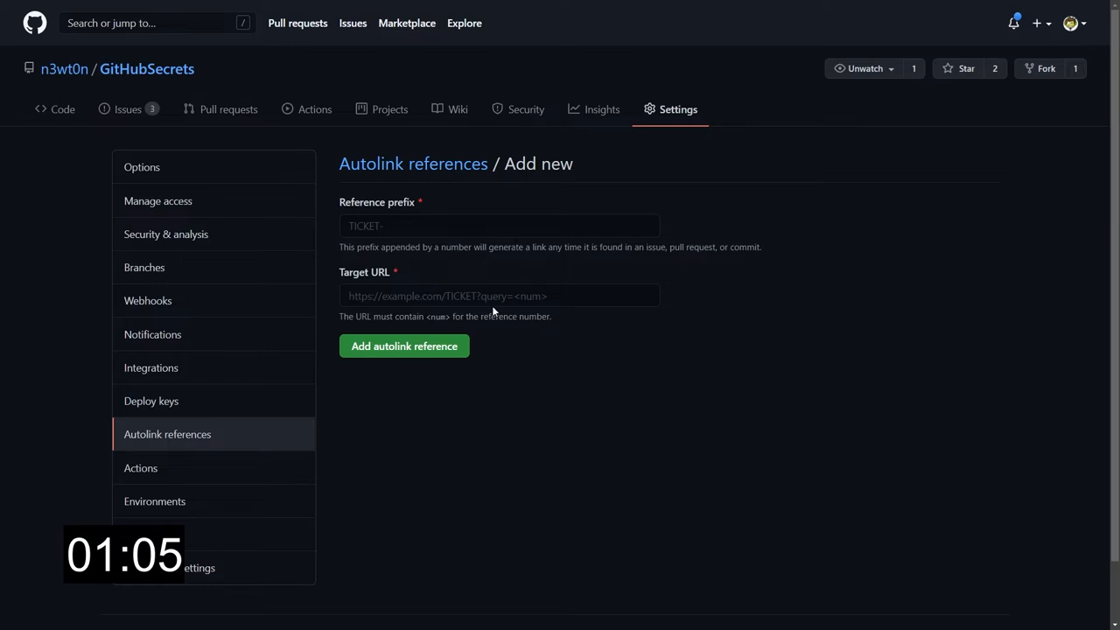
{"action": "mouse_move", "coordinate": [462, 274]}
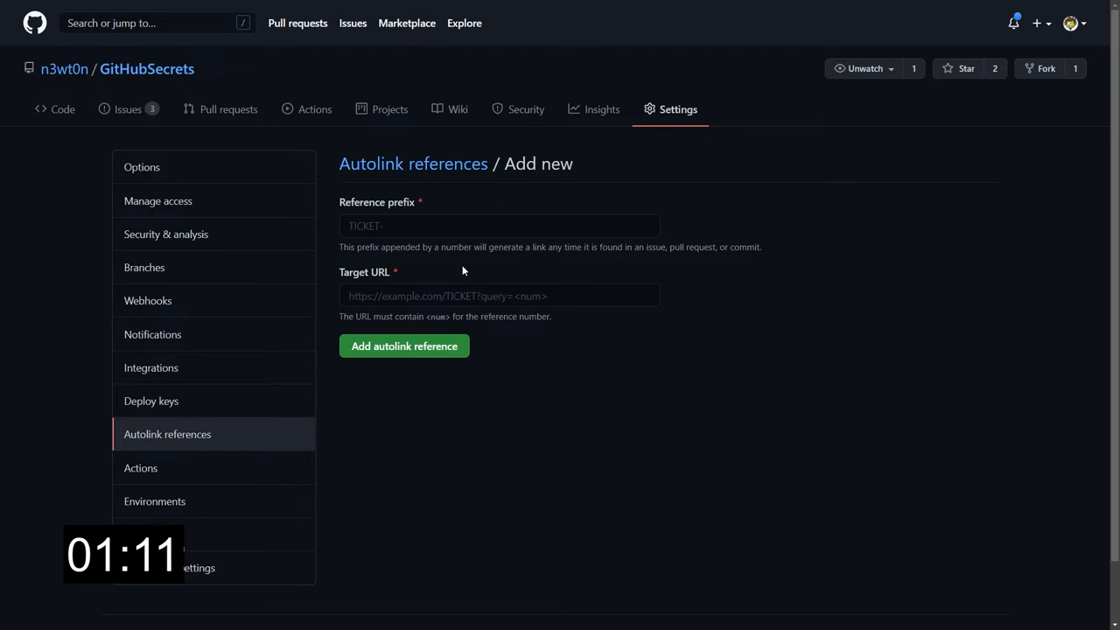
{"action": "left_click", "coordinate": [499, 226]}
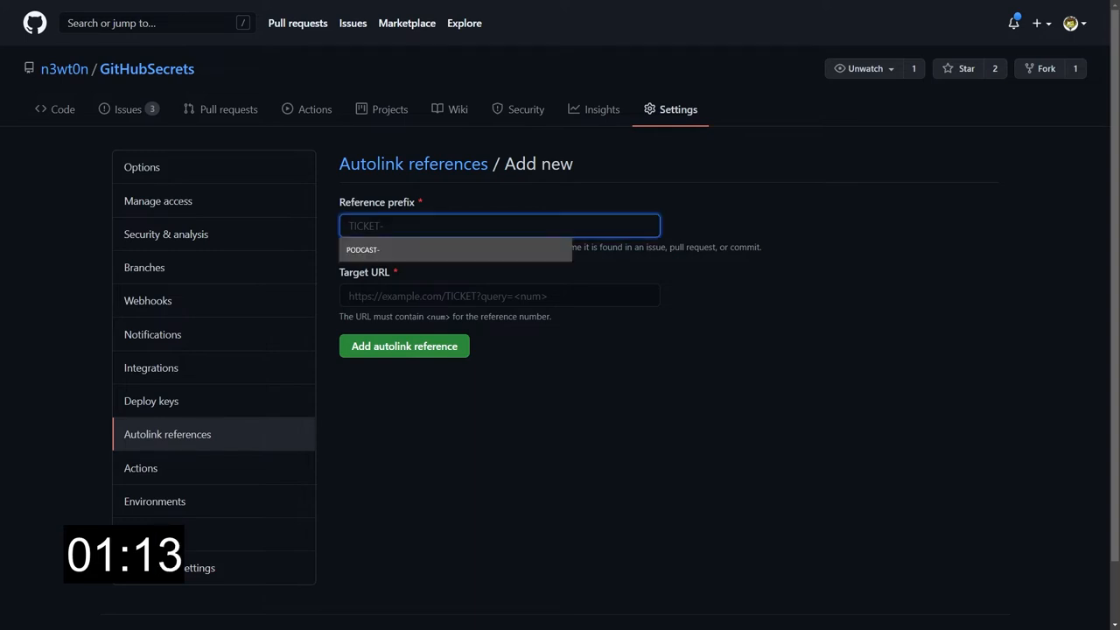
{"action": "type", "text": "DISCORD-"}
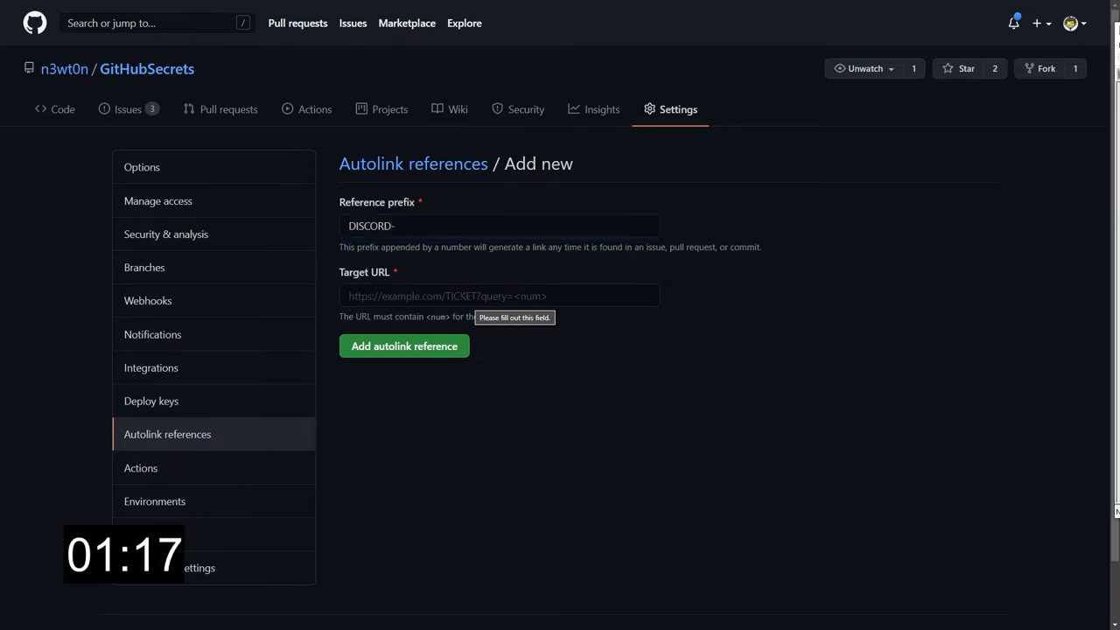
{"action": "type", "text": "https://discord.com/channels/"}
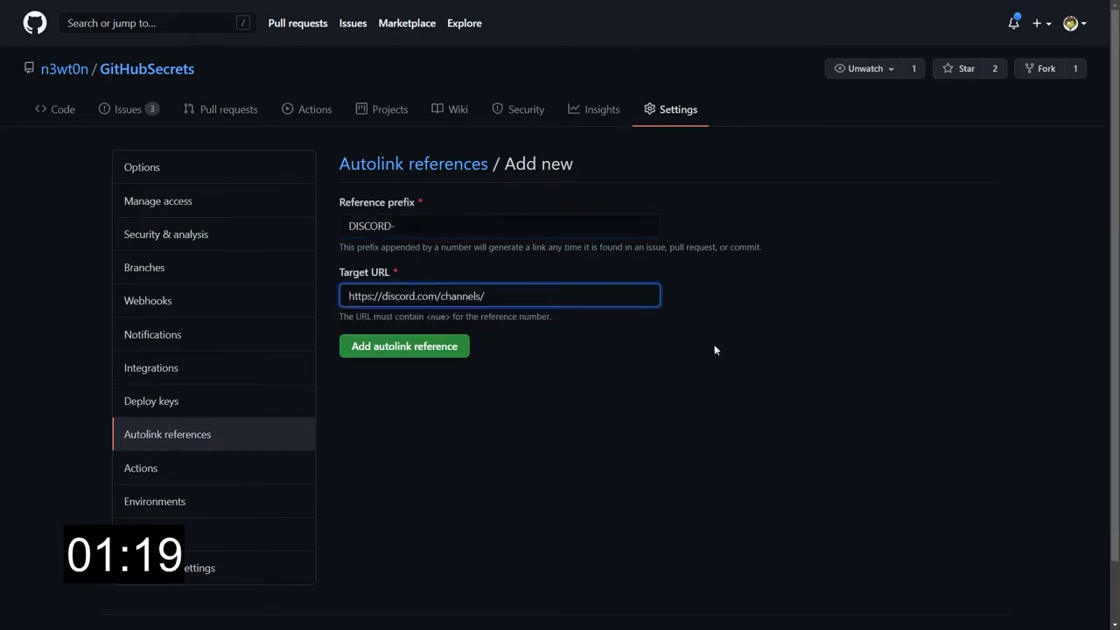
{"action": "type", "text": "<num>"}
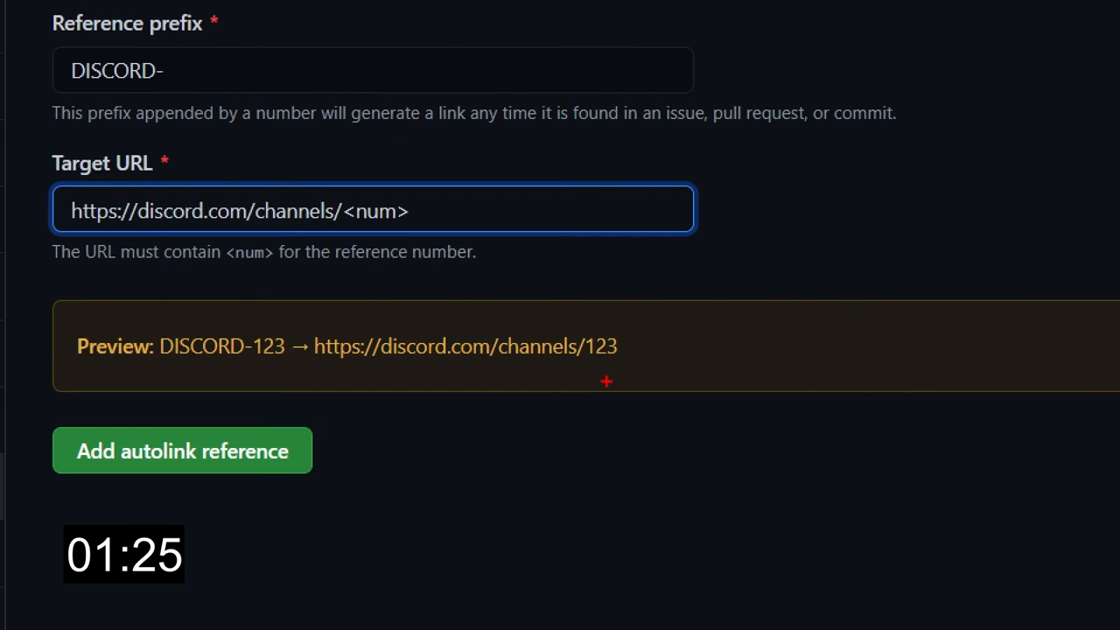
{"action": "mouse_move", "coordinate": [161, 350]}
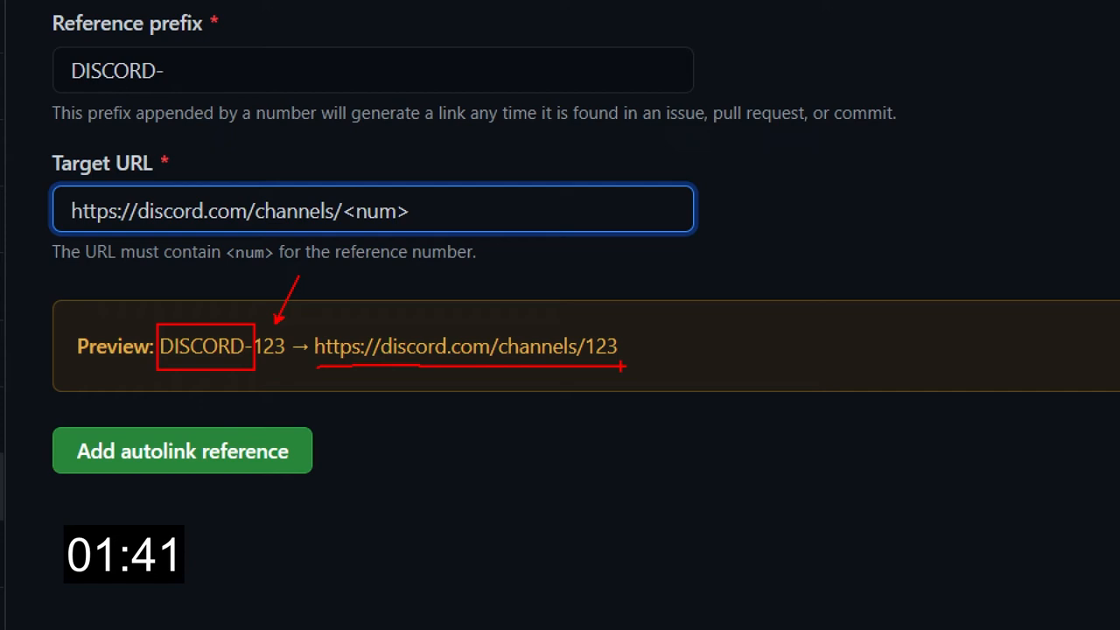
{"action": "left_click", "coordinate": [182, 452]}
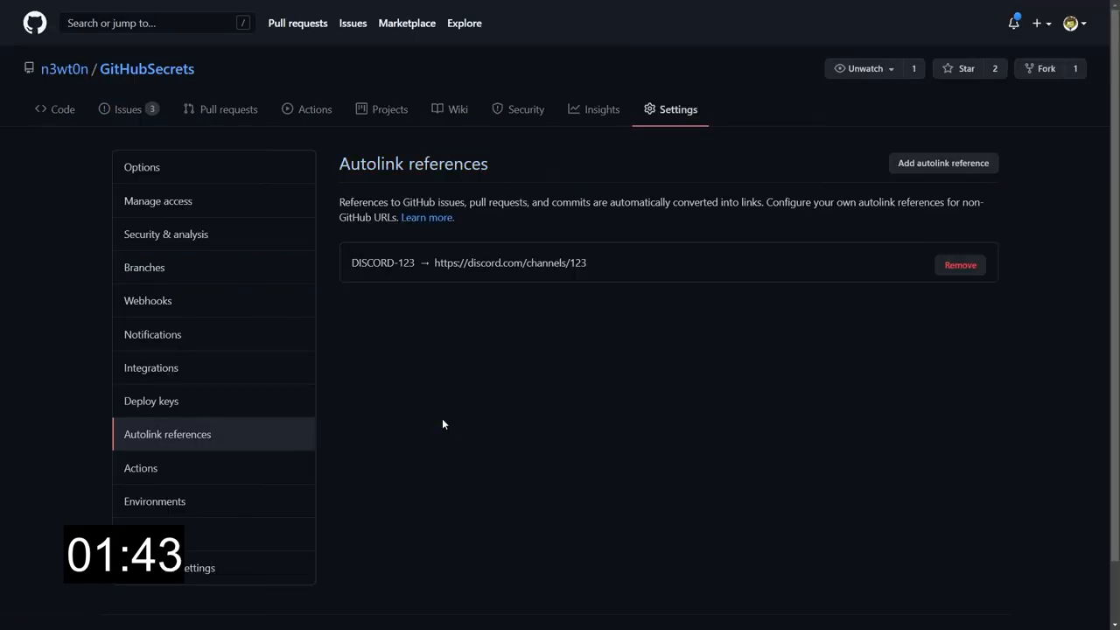
{"action": "left_click", "coordinate": [128, 108]}
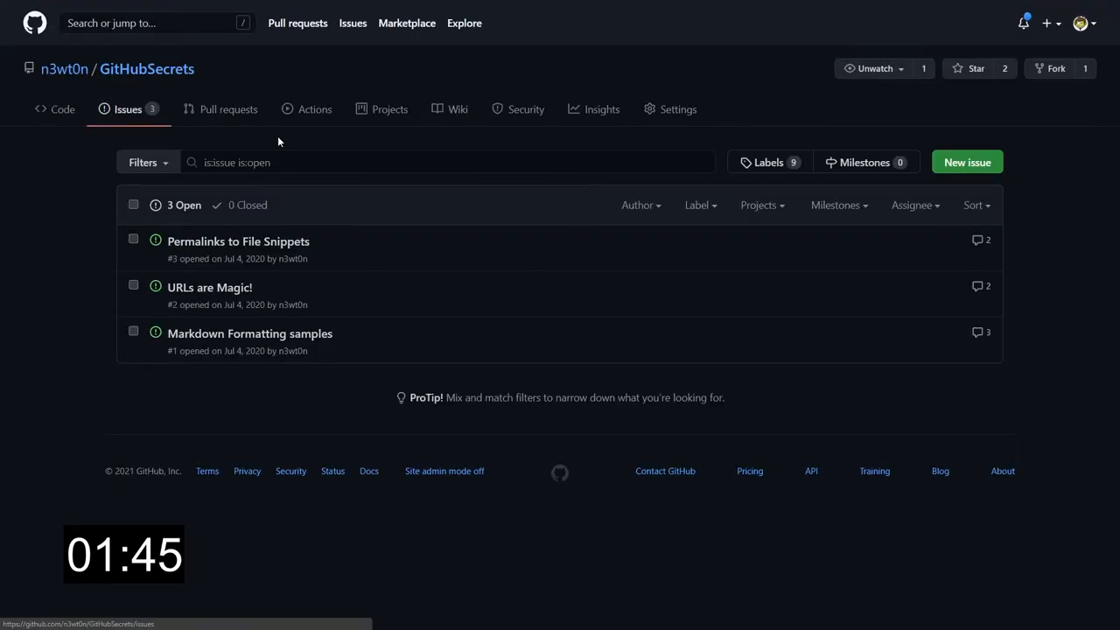
{"action": "left_click", "coordinate": [966, 161]}
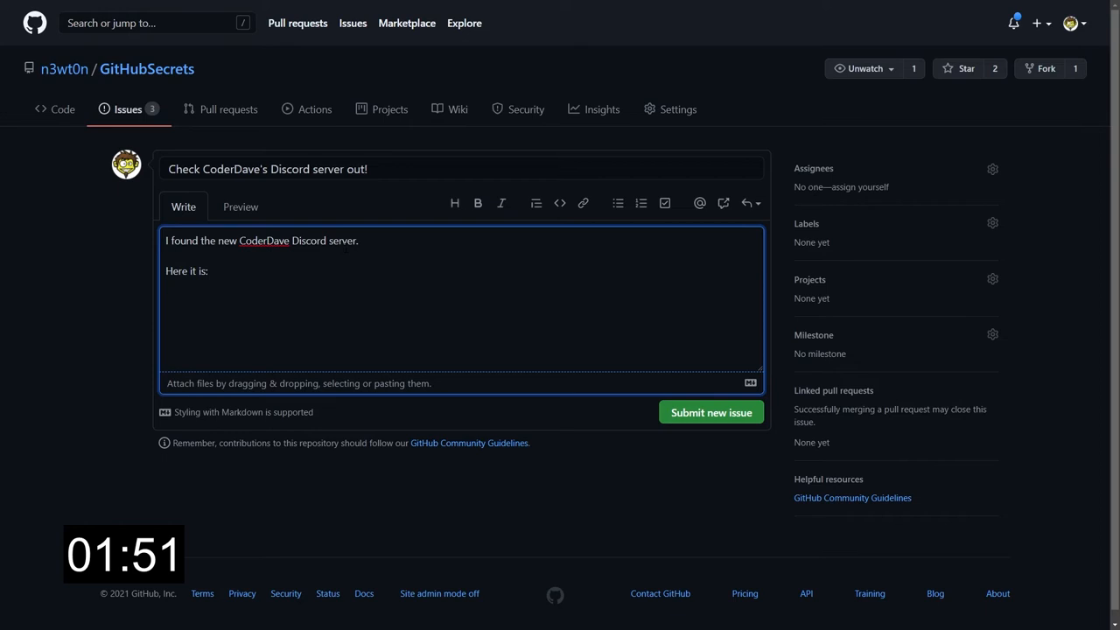
{"action": "type", "text": "DISCORD-"}
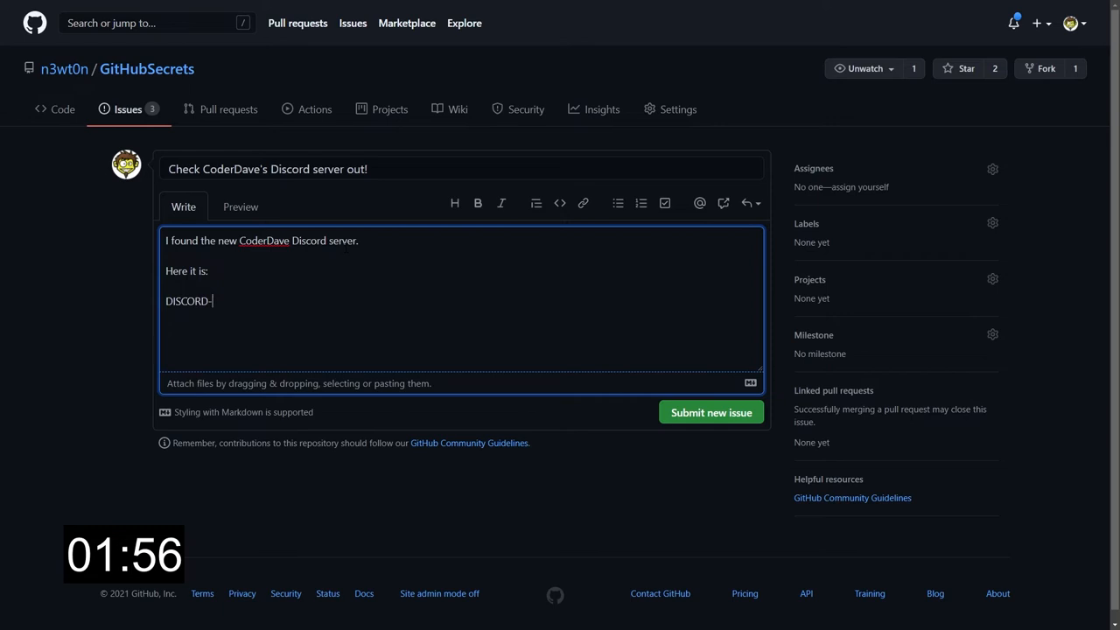
{"action": "type", "text": "819034800773267467"}
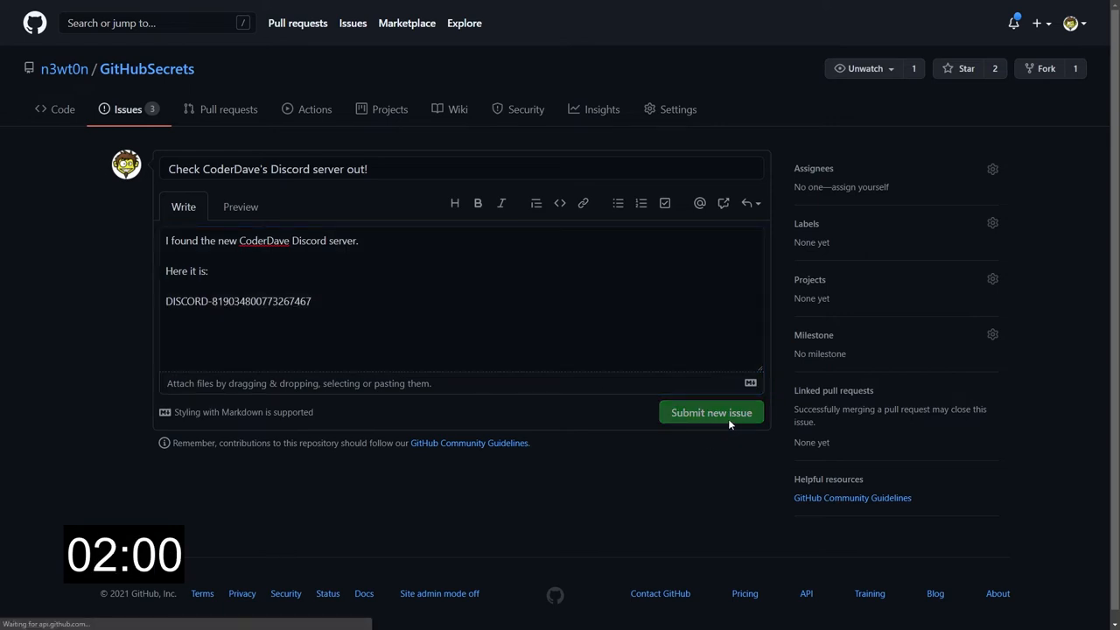
{"action": "left_click", "coordinate": [711, 412]}
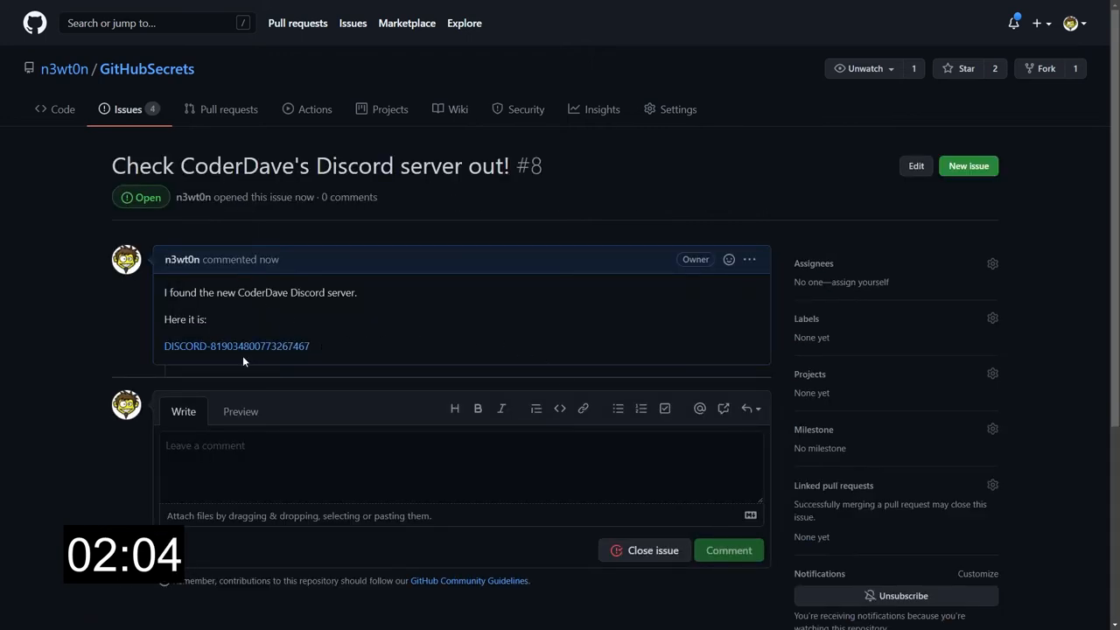
{"action": "mouse_move", "coordinate": [236, 346]}
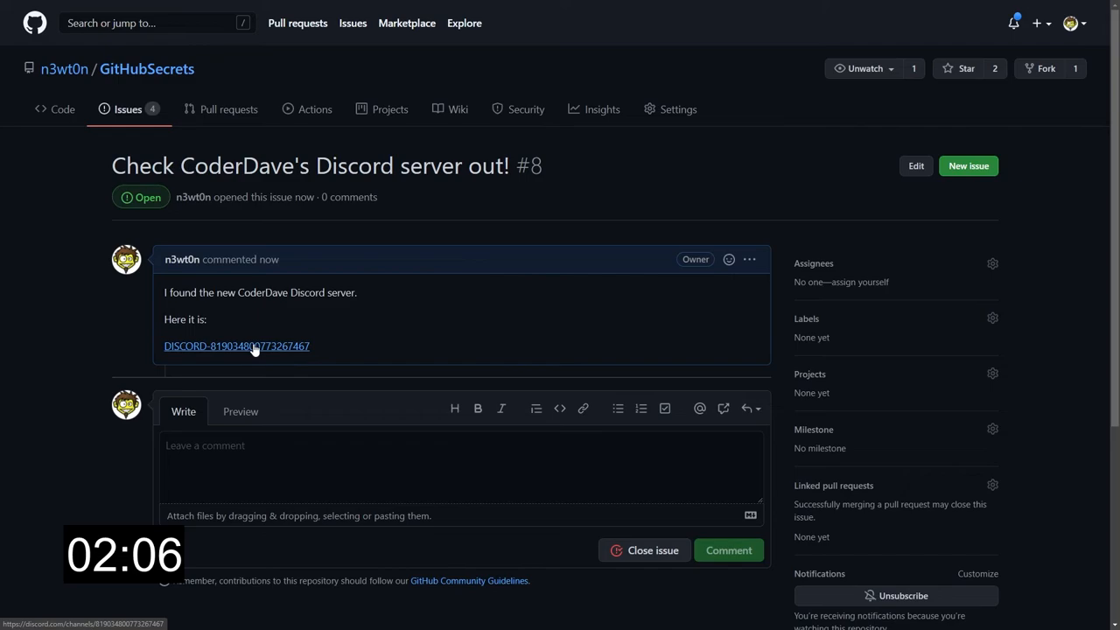
{"action": "left_click", "coordinate": [236, 346]}
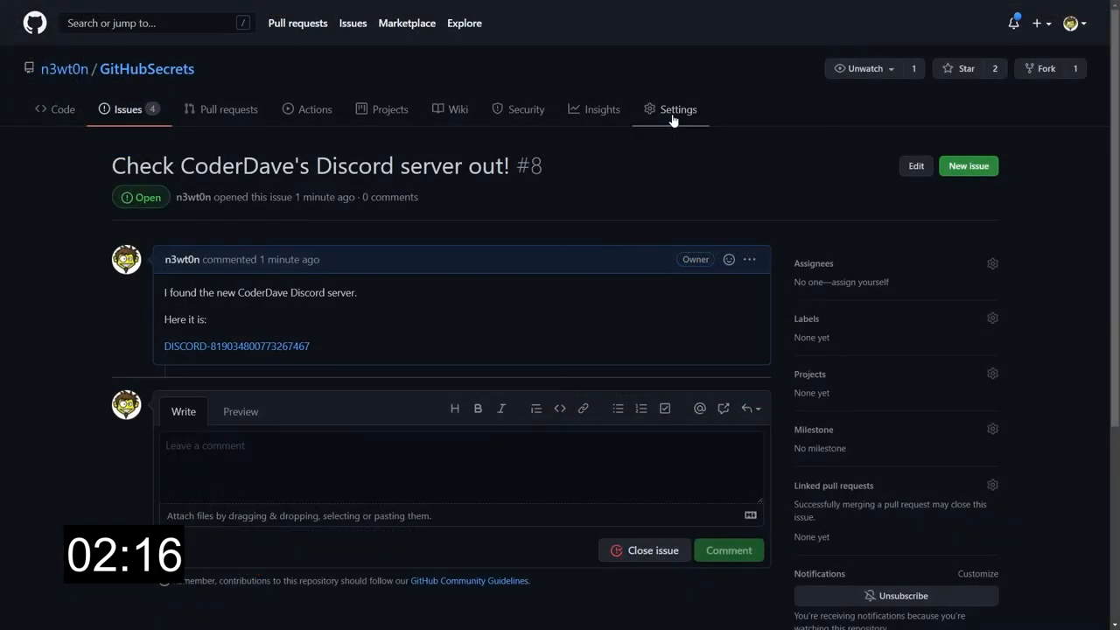
Return to the repository's Autolink references settings list.
{"action": "left_click", "coordinate": [677, 108]}
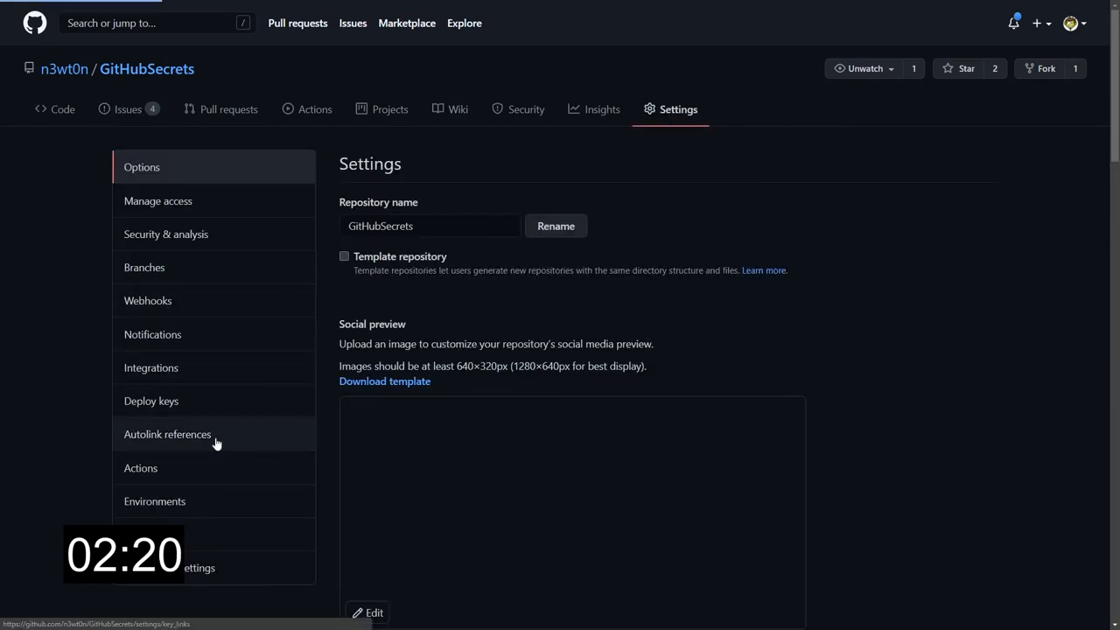
{"action": "left_click", "coordinate": [168, 434]}
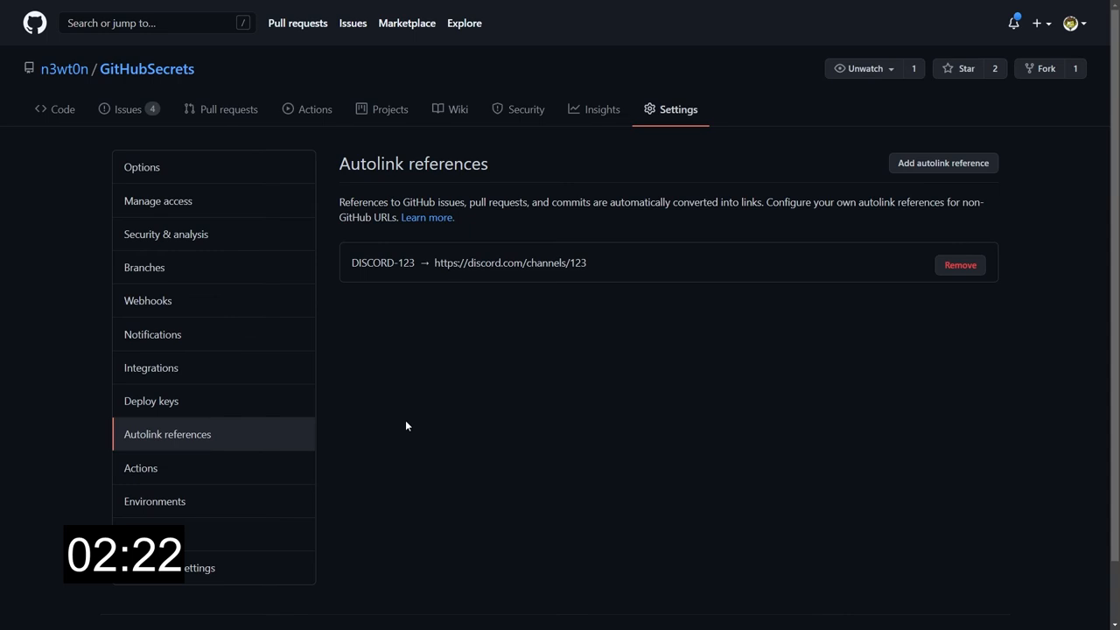